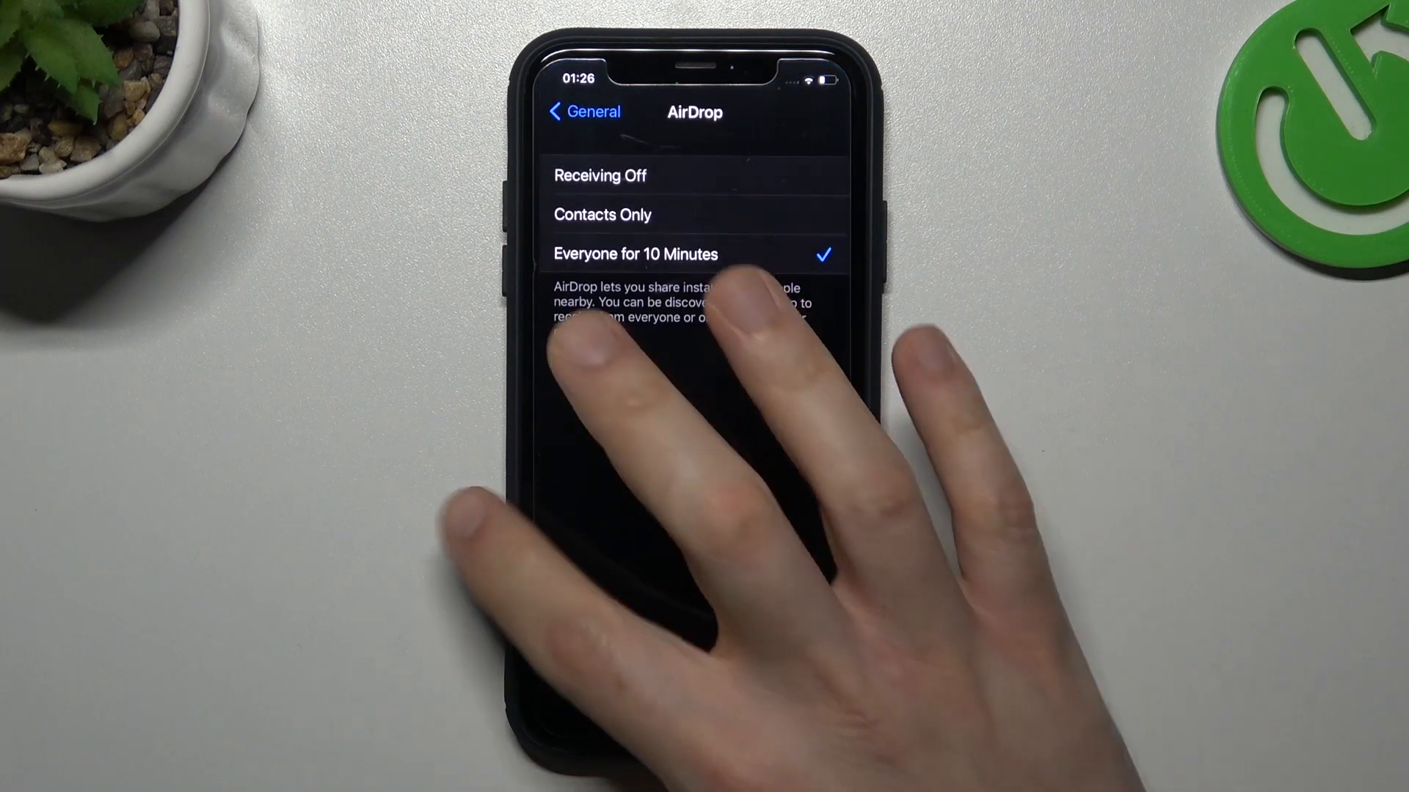
Step: Under General > AirDrop, set receiving to Everyone for 10 Minutes after trying Receiving Off
{"action": "left_click", "coordinate": [582, 112]}
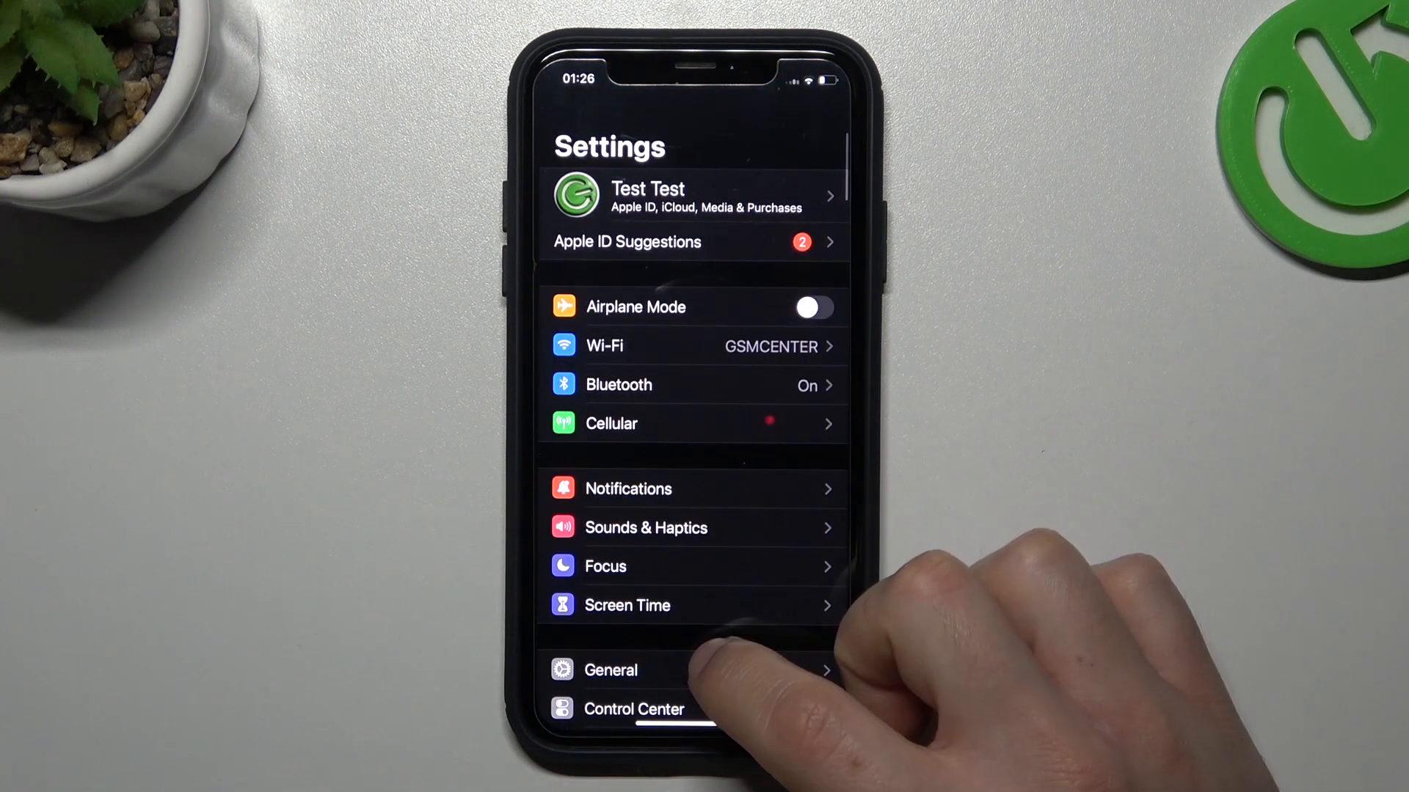
{"action": "left_click", "coordinate": [611, 671]}
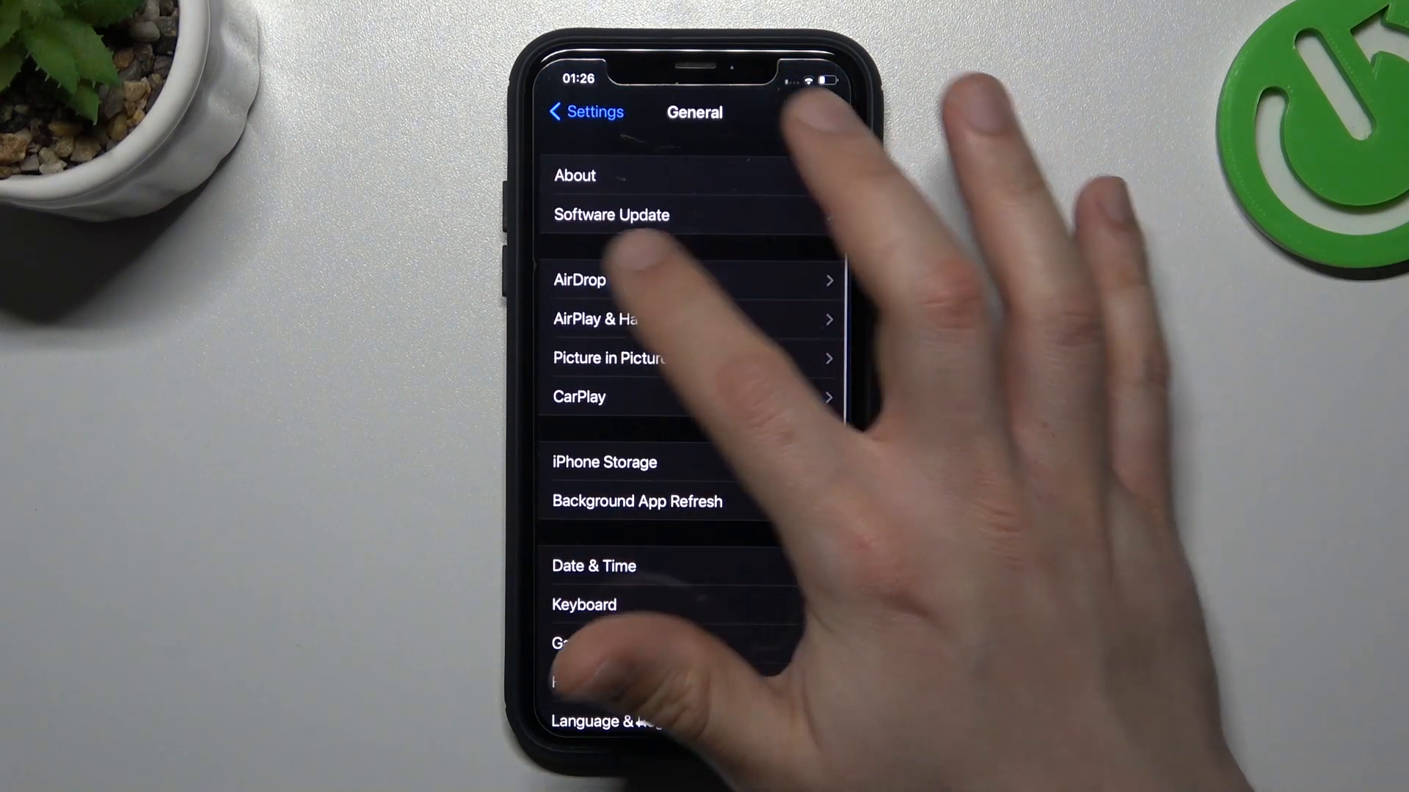
{"action": "left_click", "coordinate": [580, 279]}
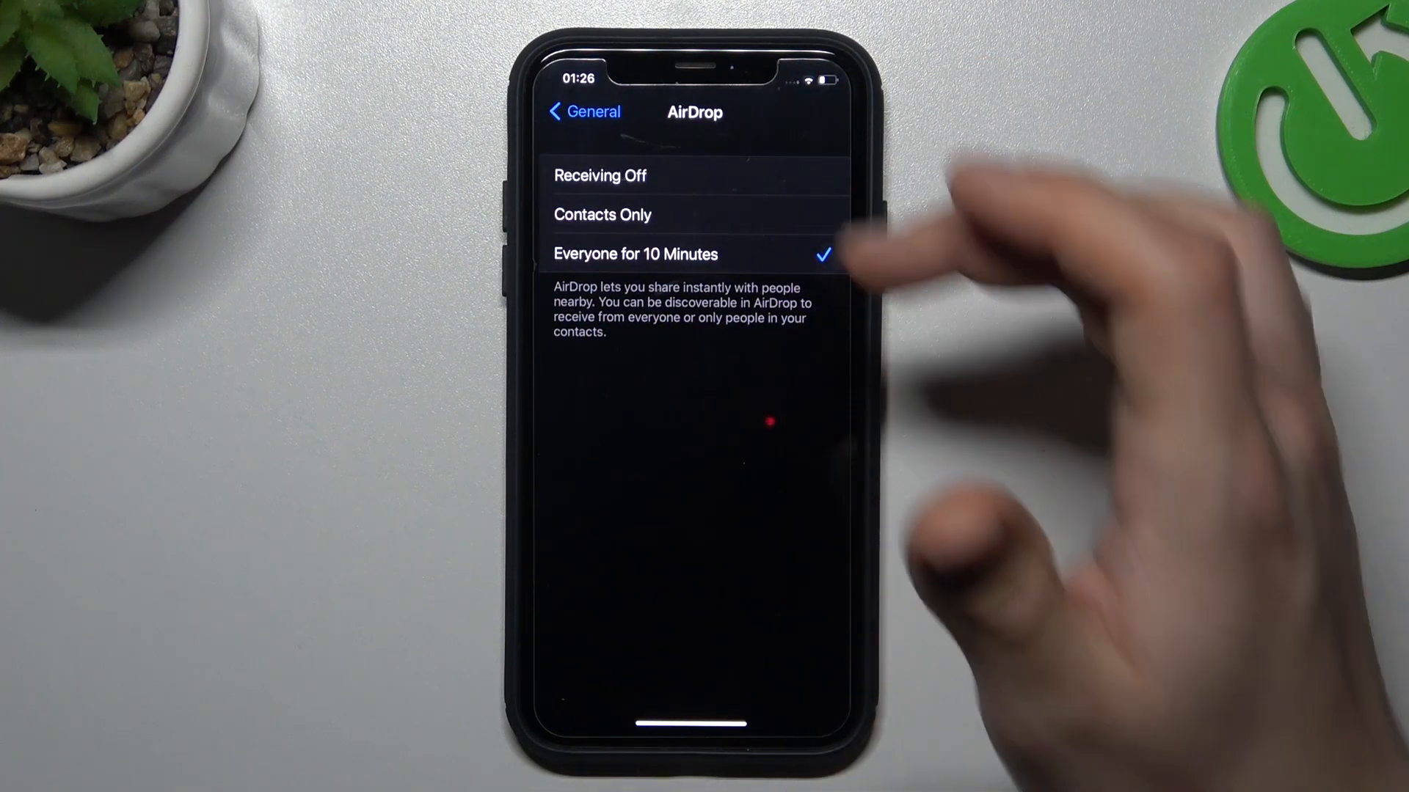
{"action": "left_click", "coordinate": [600, 175]}
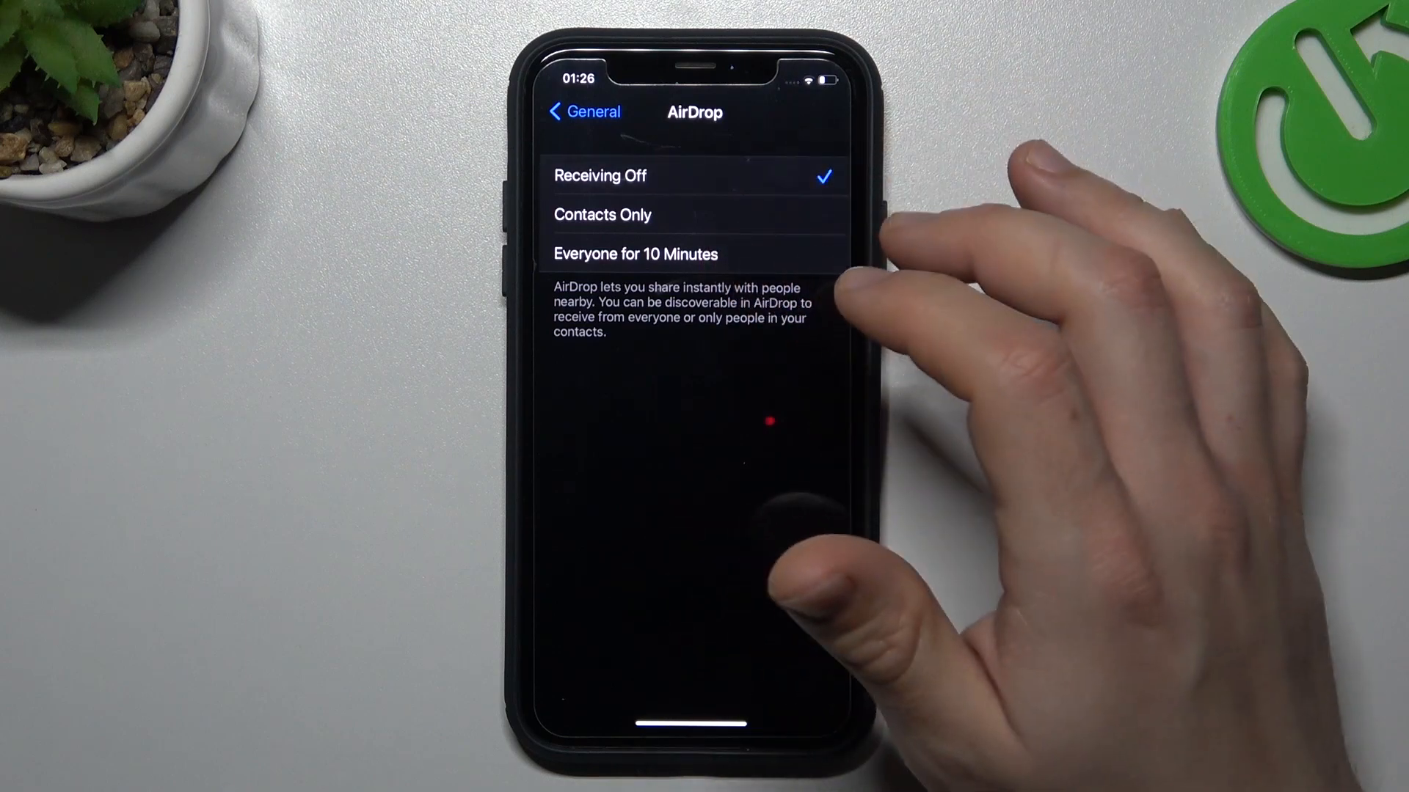
{"action": "left_click", "coordinate": [634, 254]}
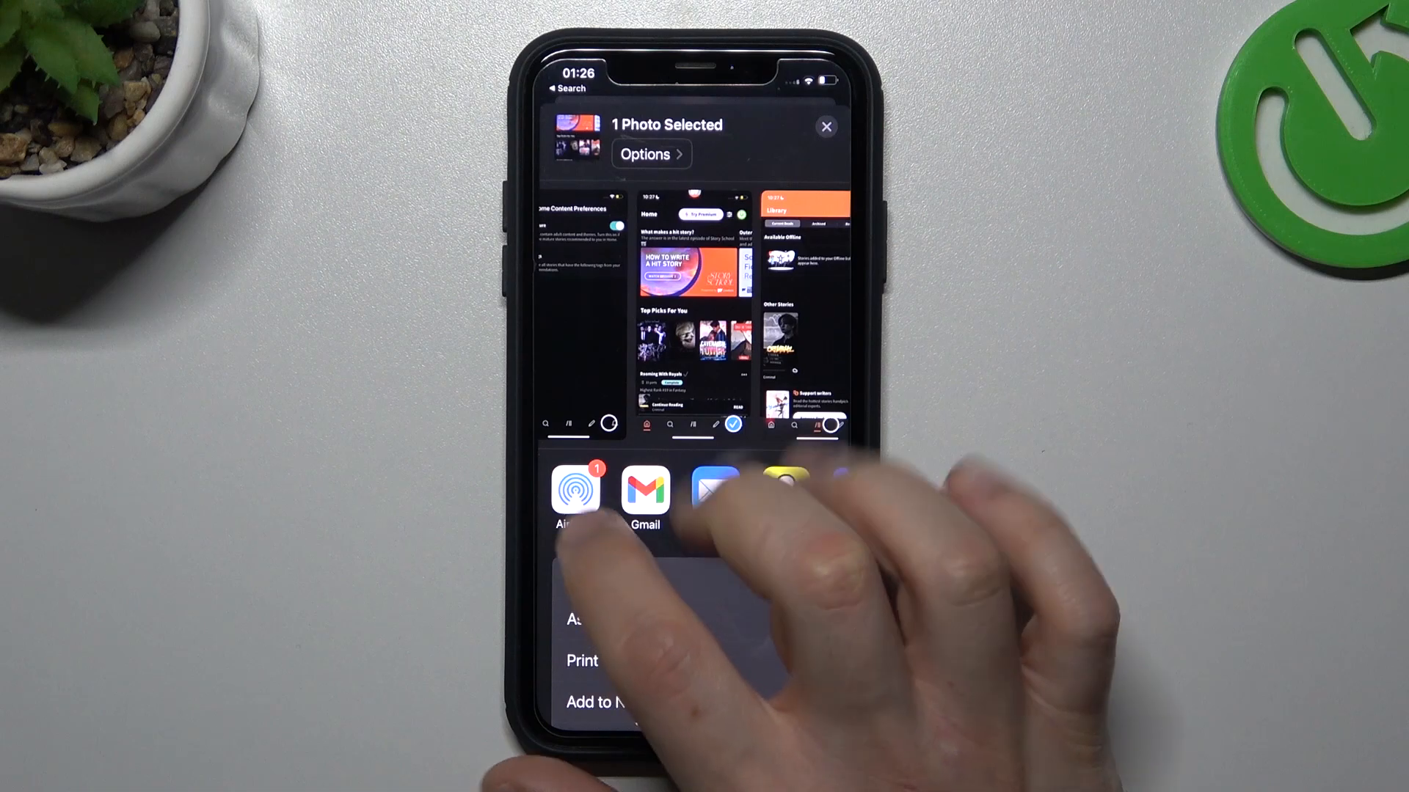
Step: Choose AirDrop in the photo's share sheet so the nearby MacBook Pro is listed
{"action": "left_click", "coordinate": [575, 492]}
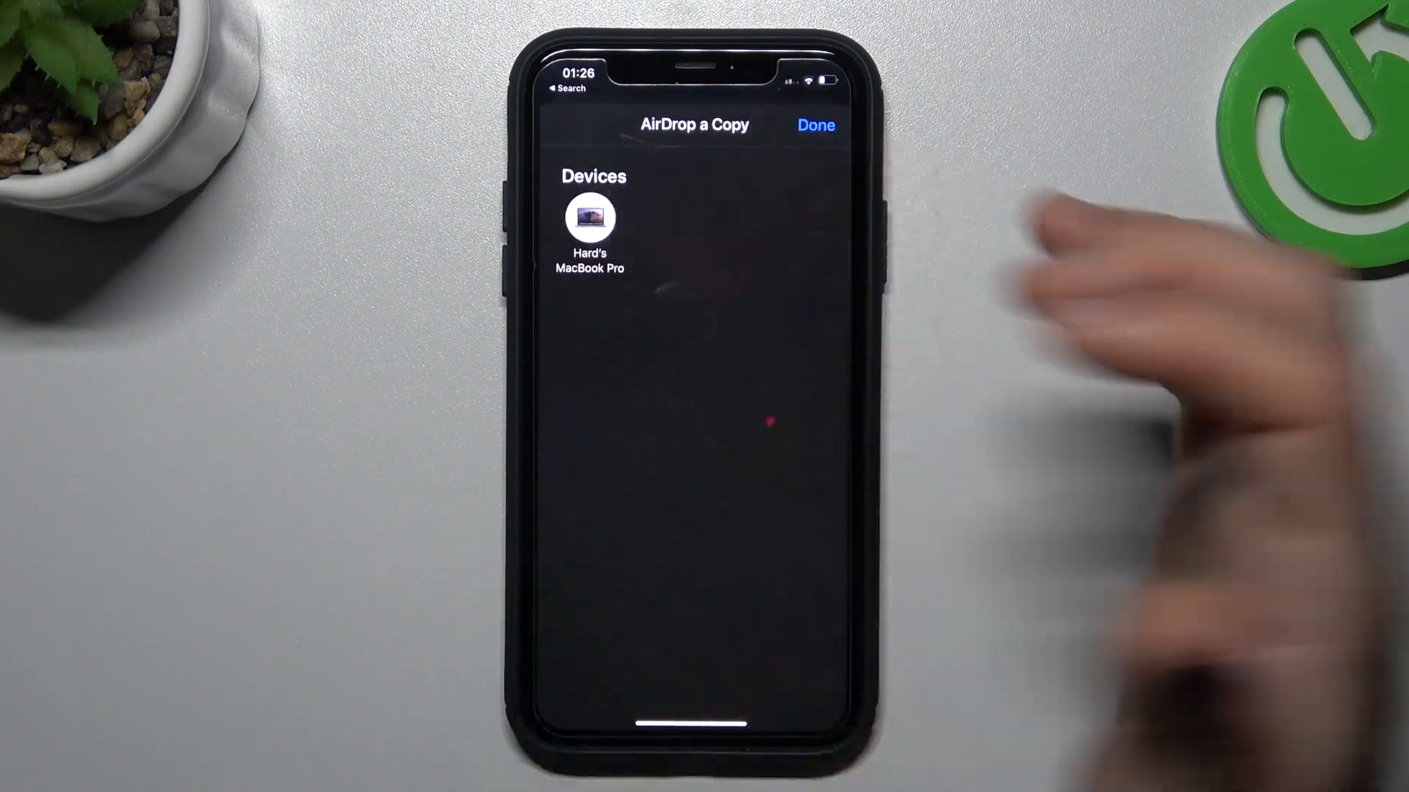